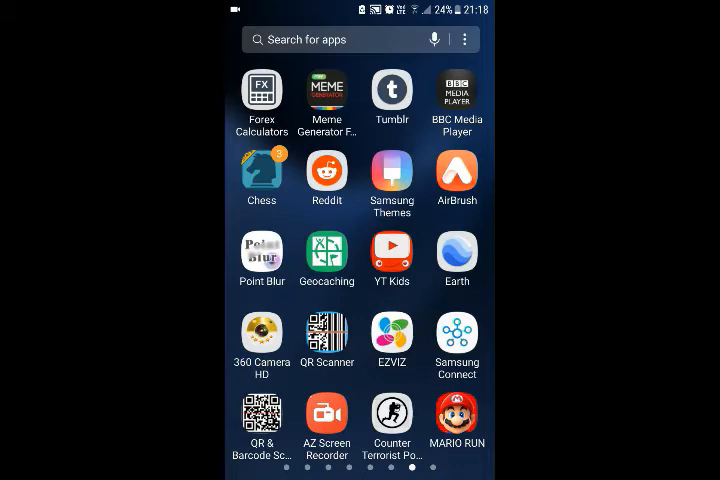
Step: Launch the EZVIZ camera app from the home screen
{"action": "left_click", "coordinate": [390, 334]}
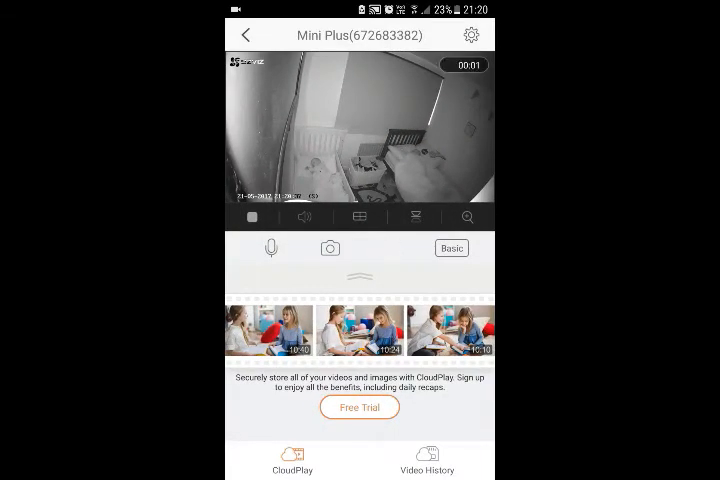
Step: Begin recording the Mini Plus camera's live night-vision feed
{"action": "left_click", "coordinate": [388, 248]}
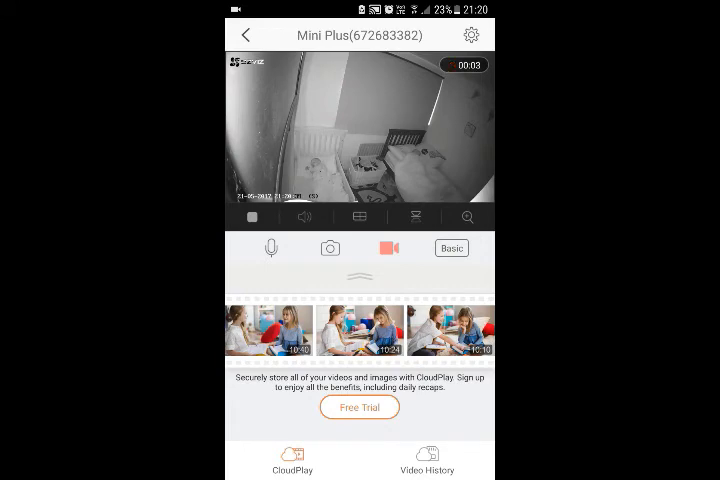